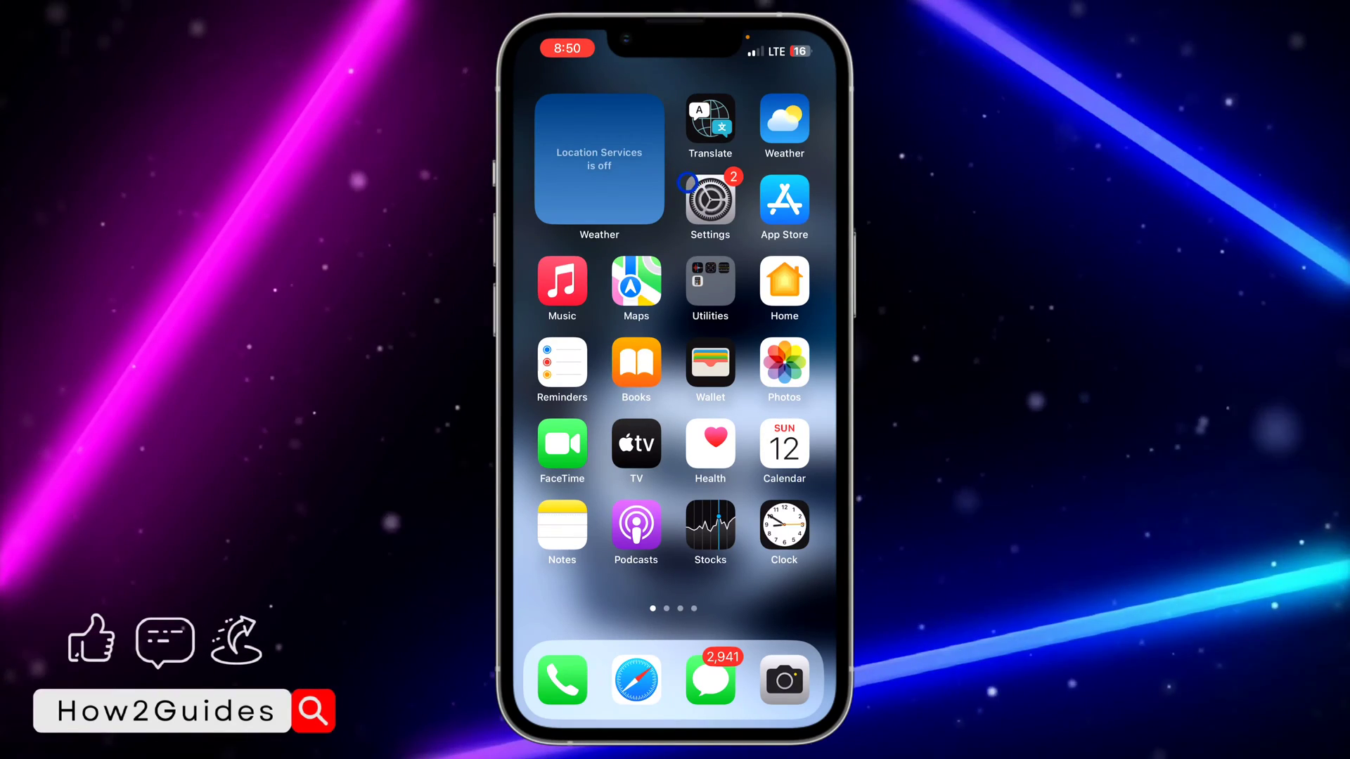
Open the Photos library and begin selecting three photos to save
{"action": "left_click", "coordinate": [783, 371]}
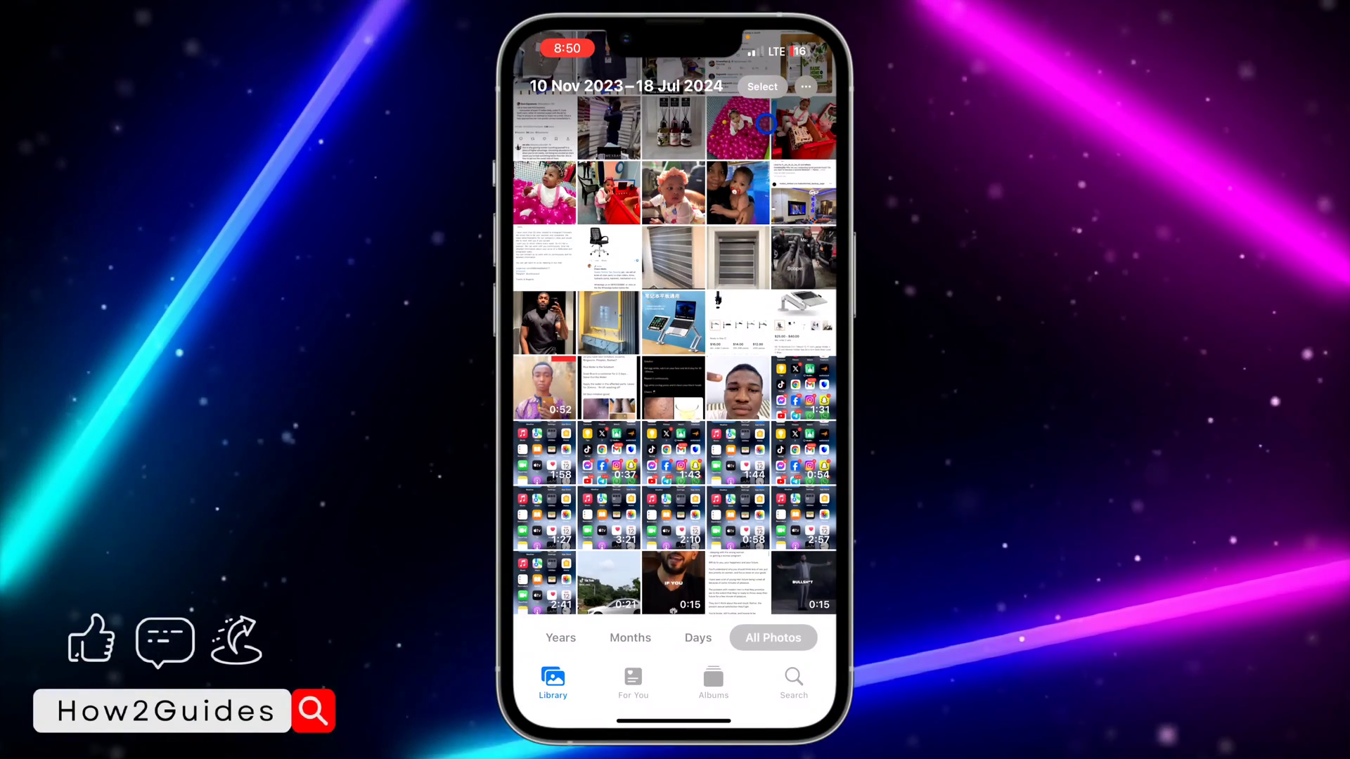
{"action": "left_click", "coordinate": [761, 86]}
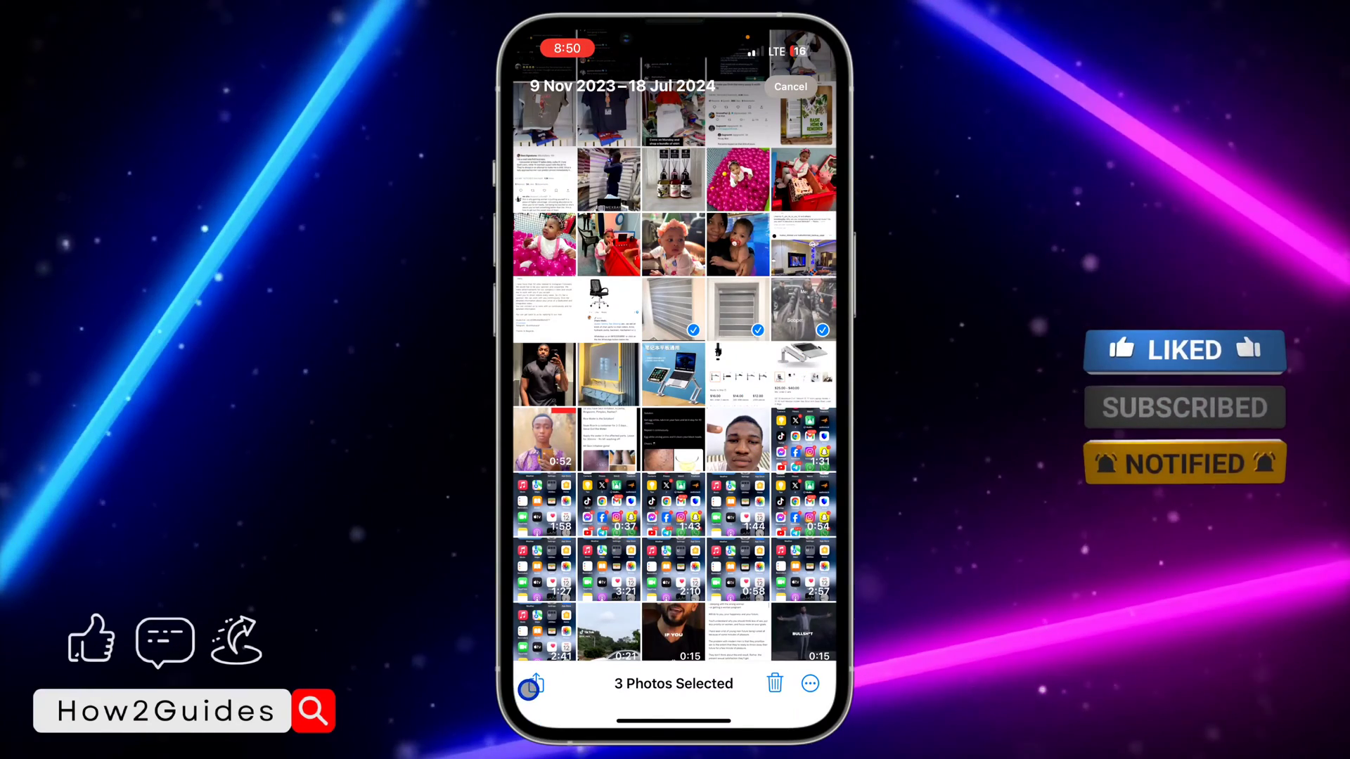
Save the three selected photos to Files in the Chrome folder on iPhone
{"action": "left_click", "coordinate": [529, 684]}
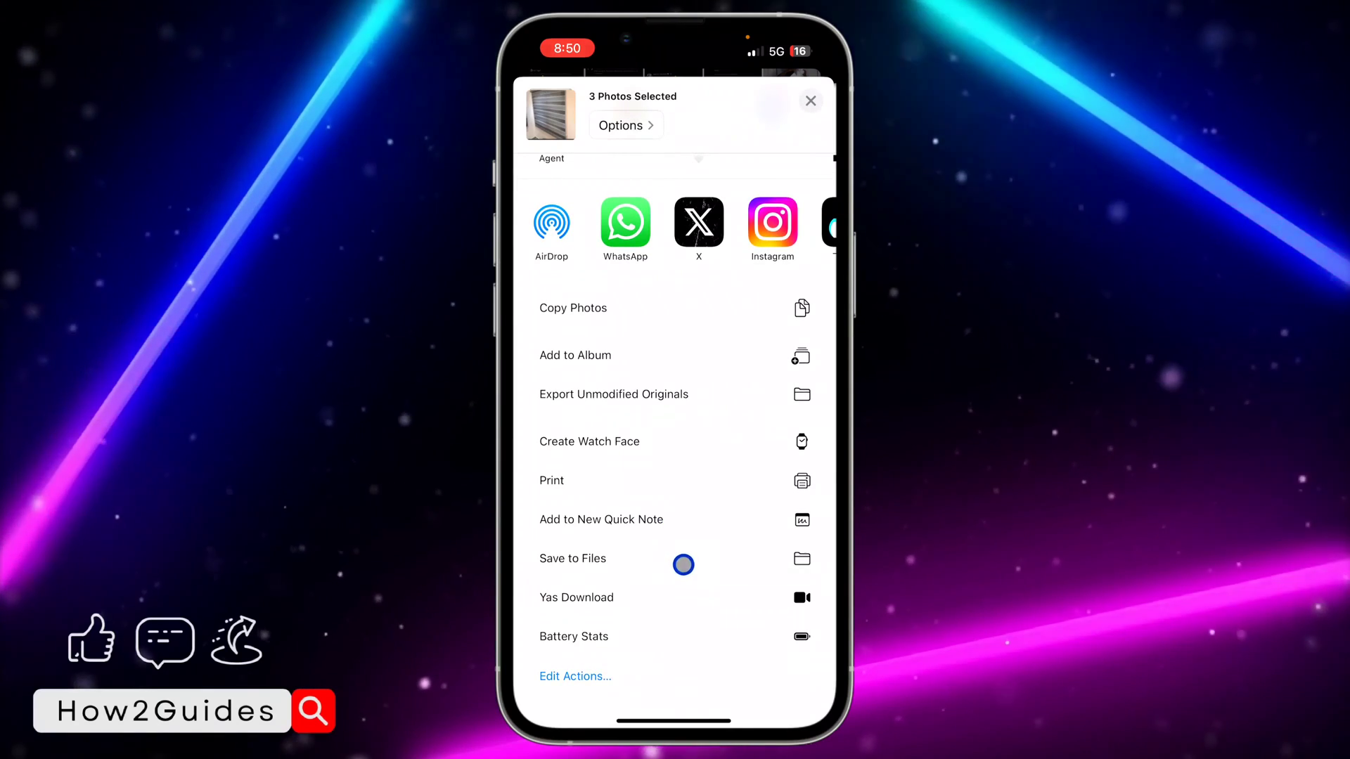
{"action": "left_click", "coordinate": [571, 557]}
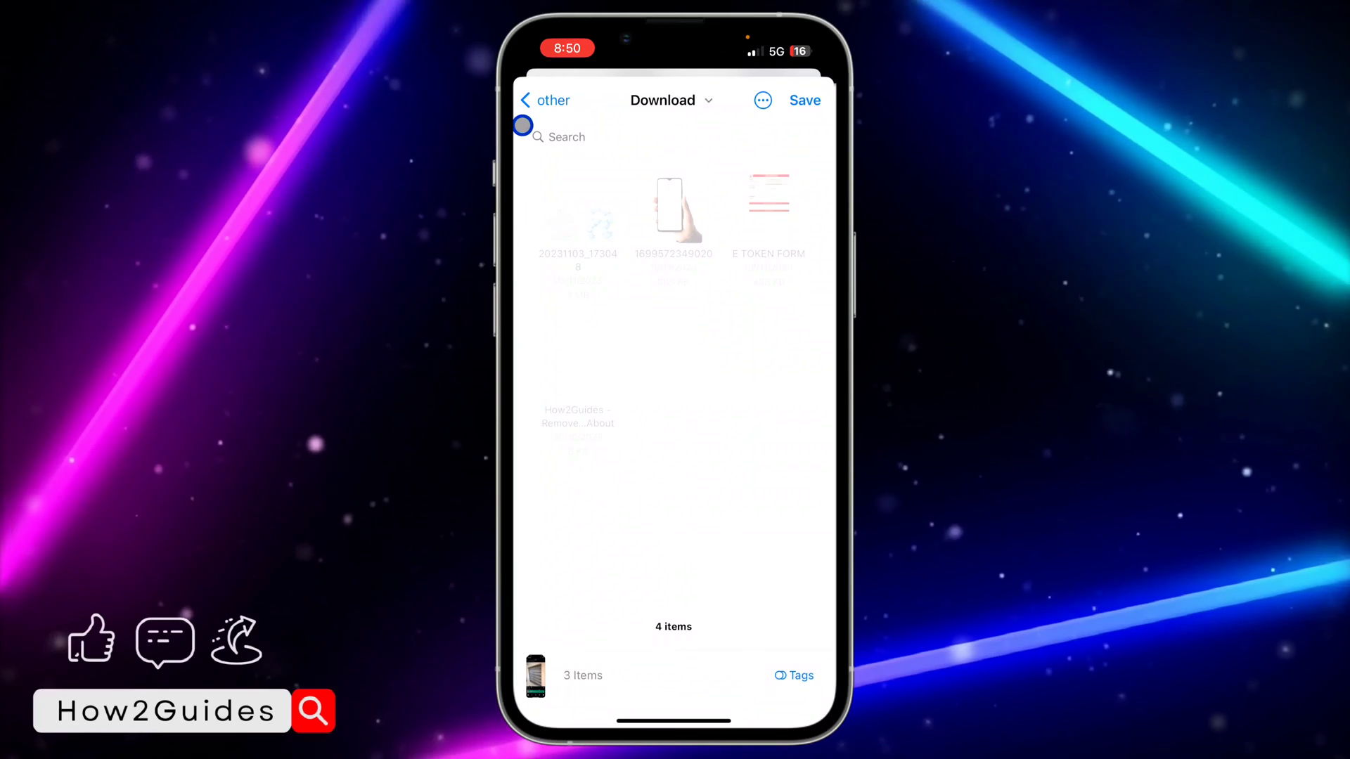
{"action": "left_click", "coordinate": [543, 99]}
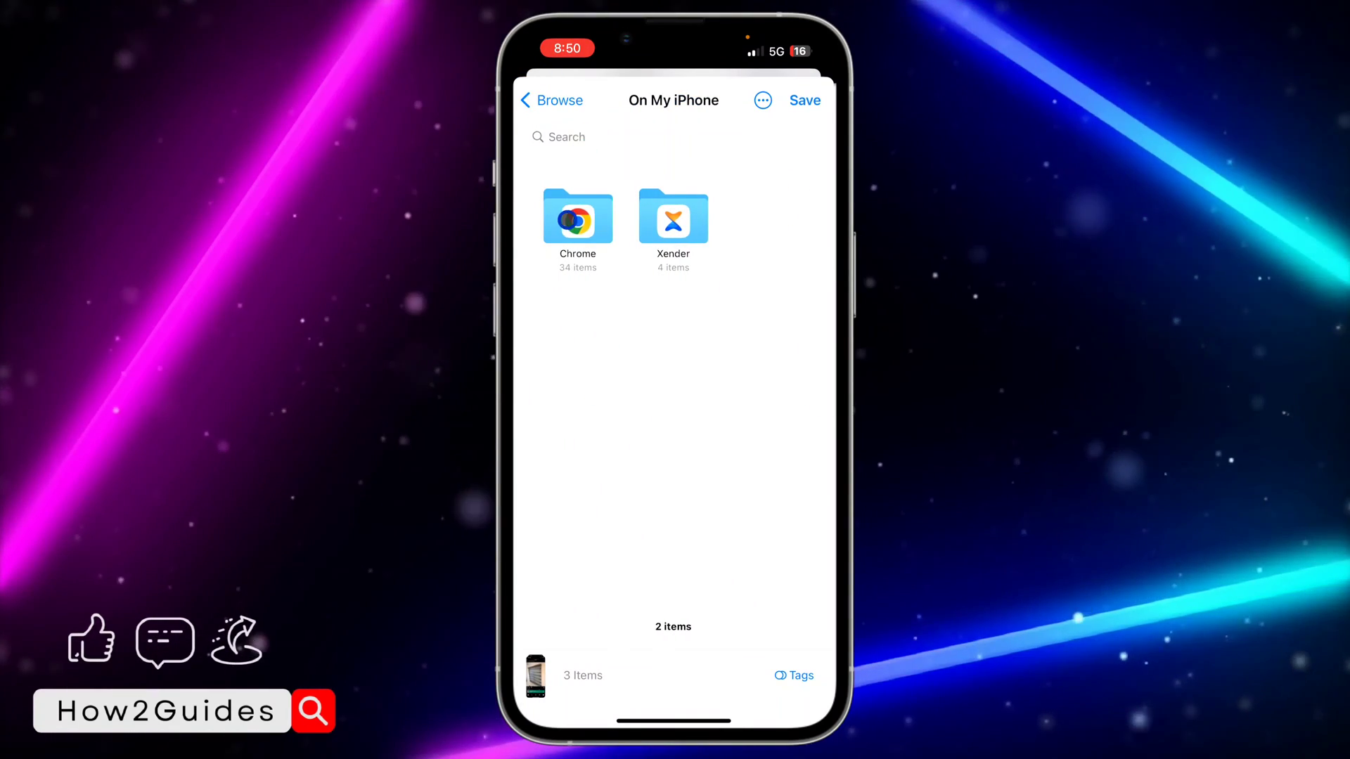
{"action": "left_click", "coordinate": [577, 219]}
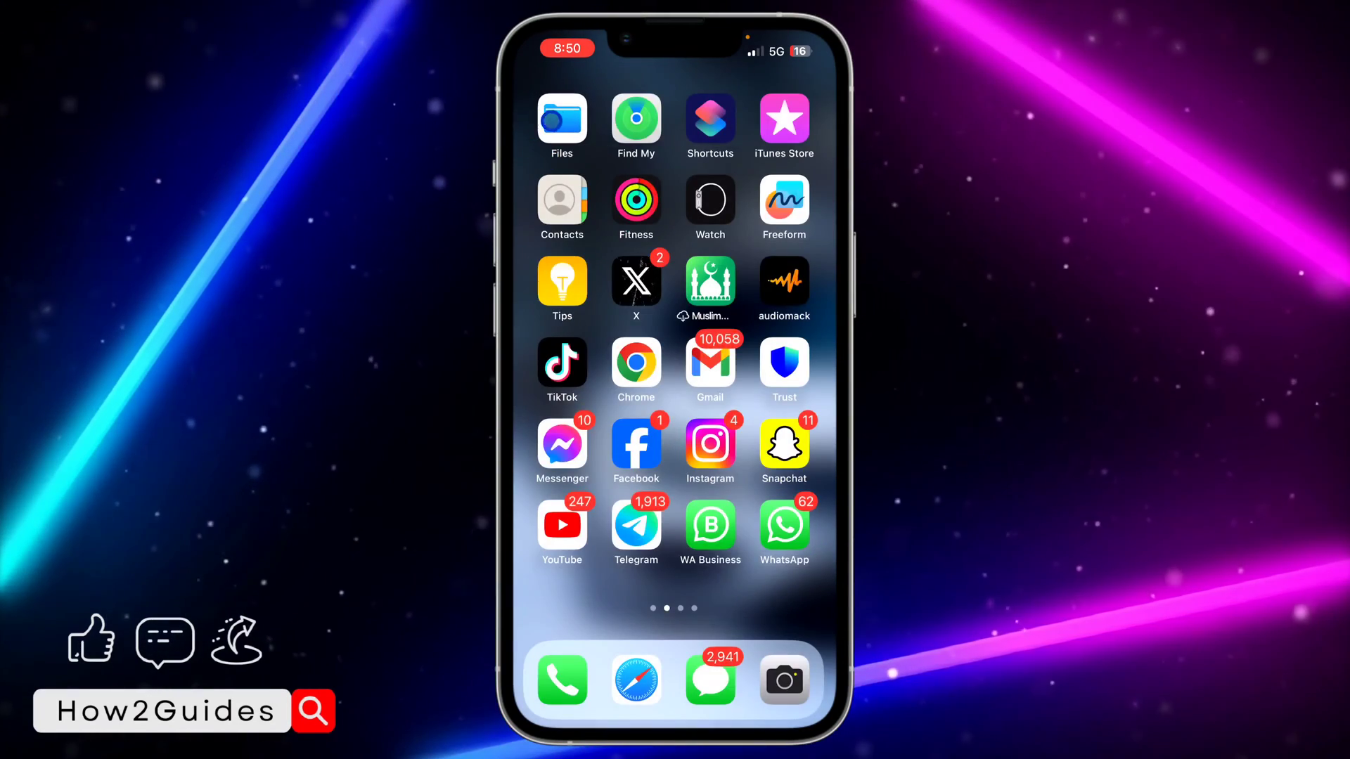
Open the Chrome folder under On My iPhone in Files and show its options menu
{"action": "left_click", "coordinate": [561, 120]}
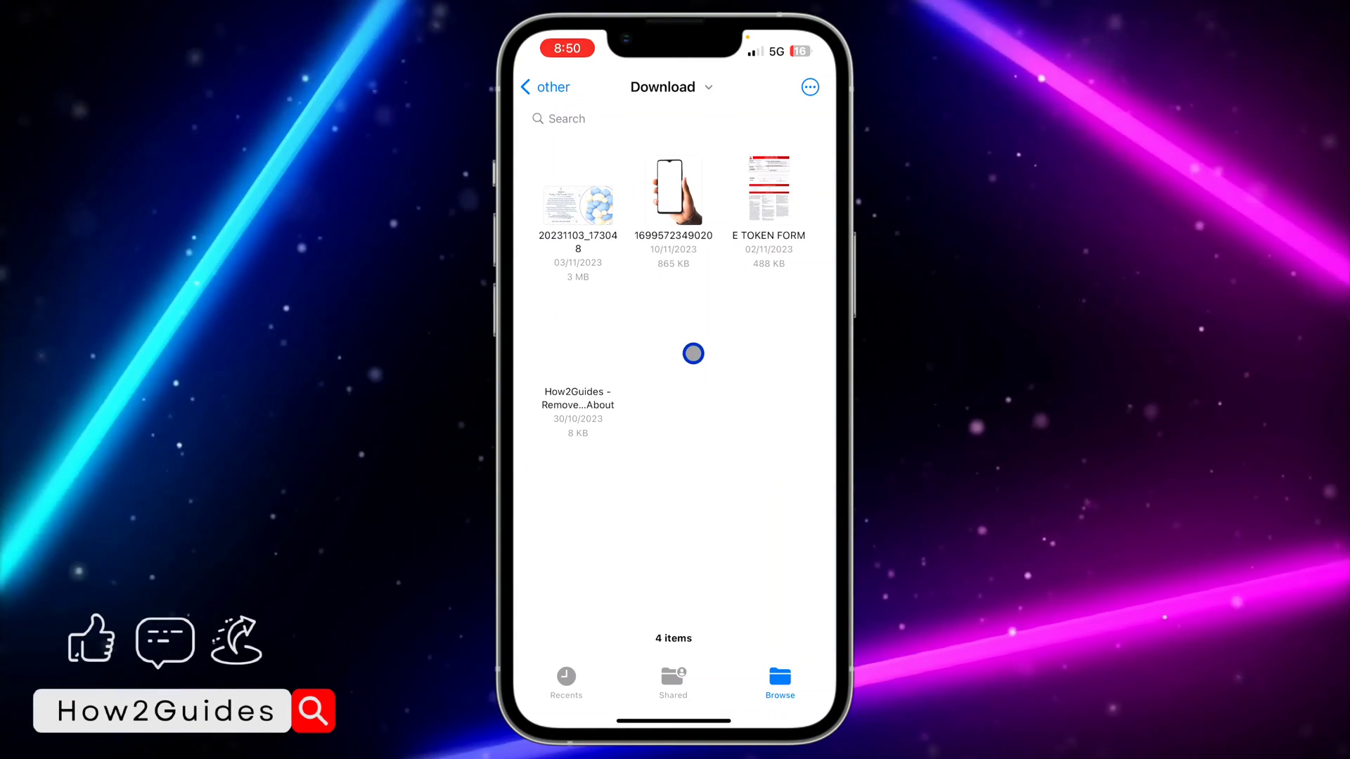
{"action": "left_click", "coordinate": [547, 87]}
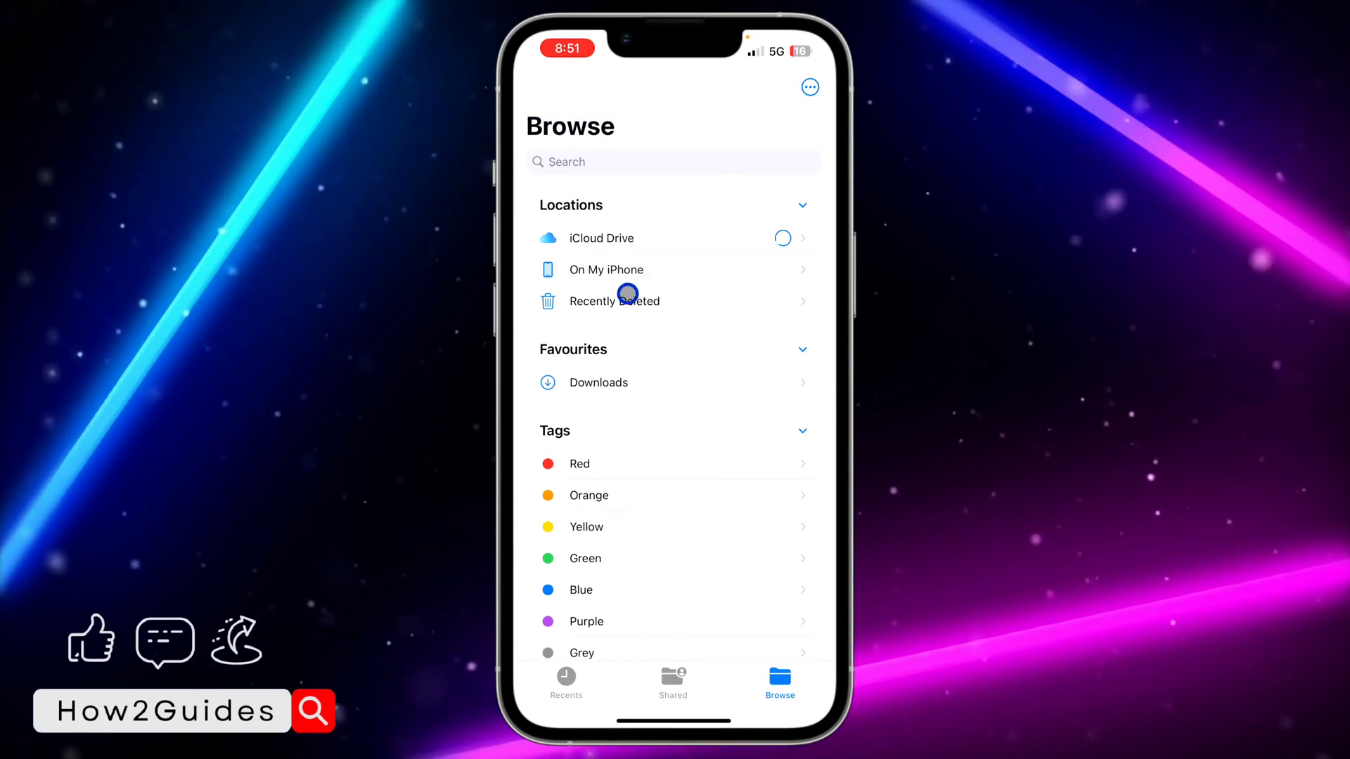
{"action": "left_click", "coordinate": [606, 269]}
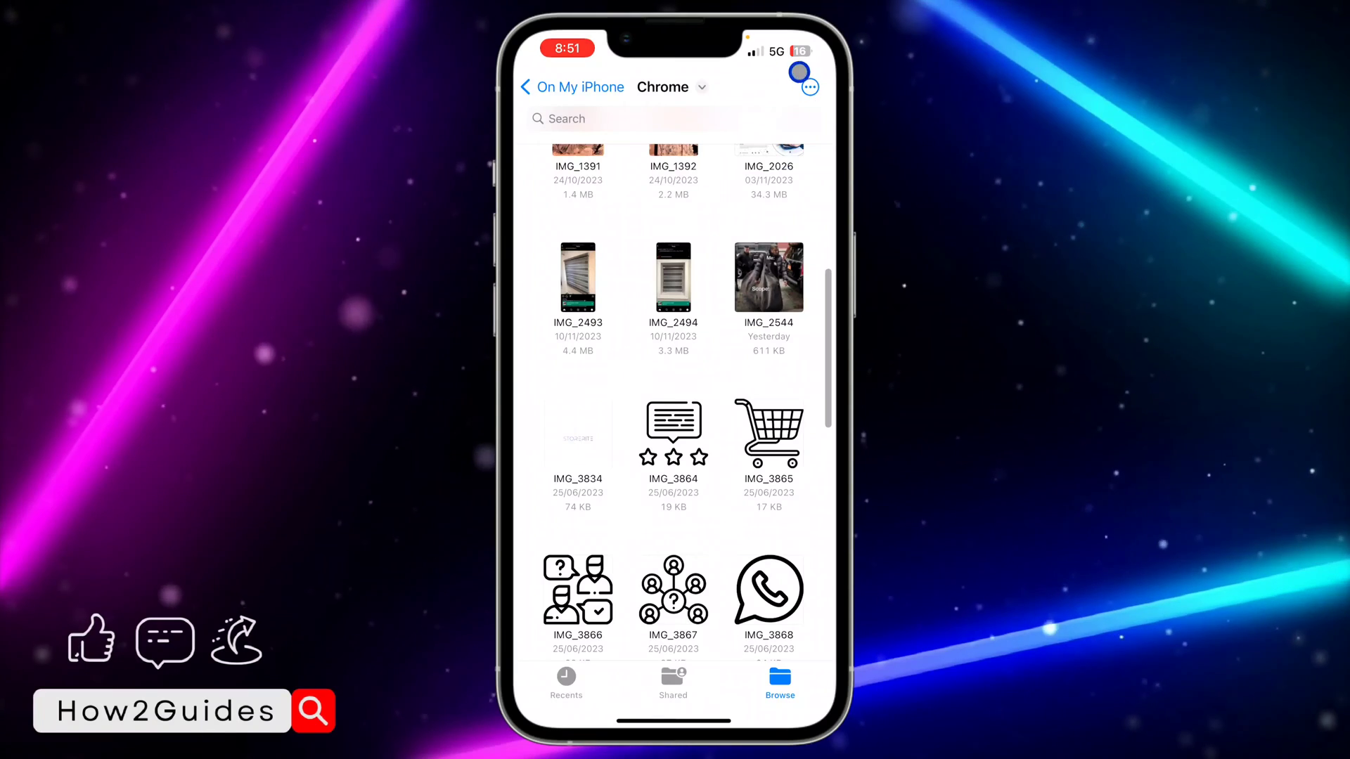
{"action": "left_click", "coordinate": [808, 85]}
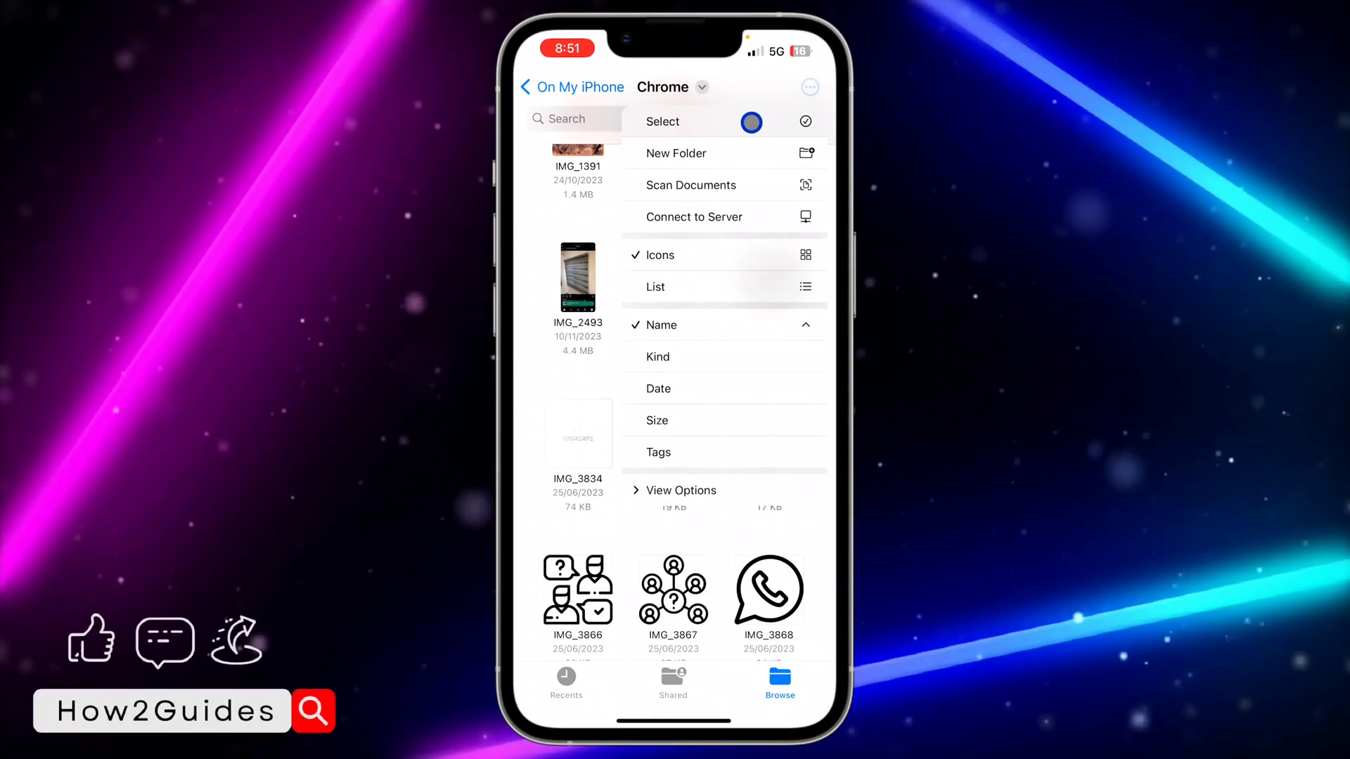
Group IMG_2493, IMG_2494 and IMG_2544 into a new folder named 'Test'
{"action": "left_click", "coordinate": [663, 120]}
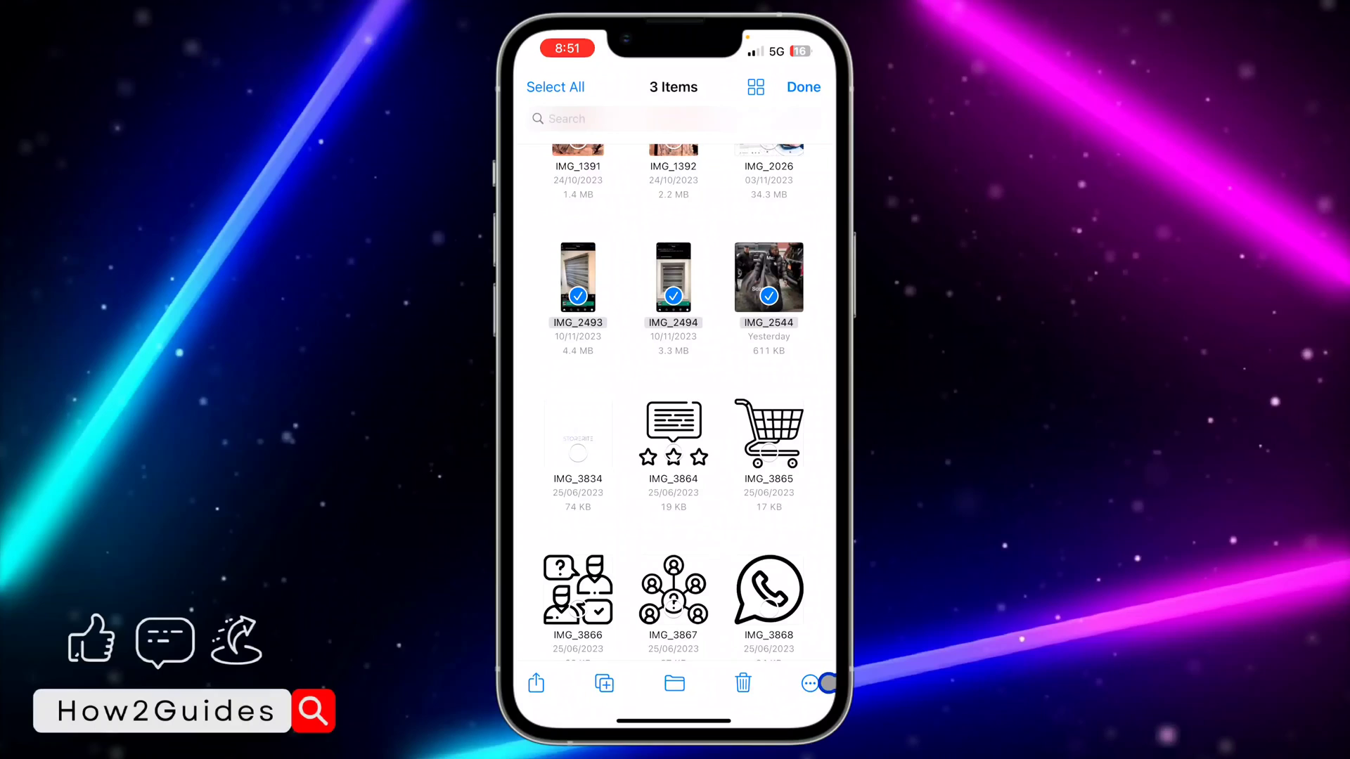
{"action": "left_click", "coordinate": [808, 683]}
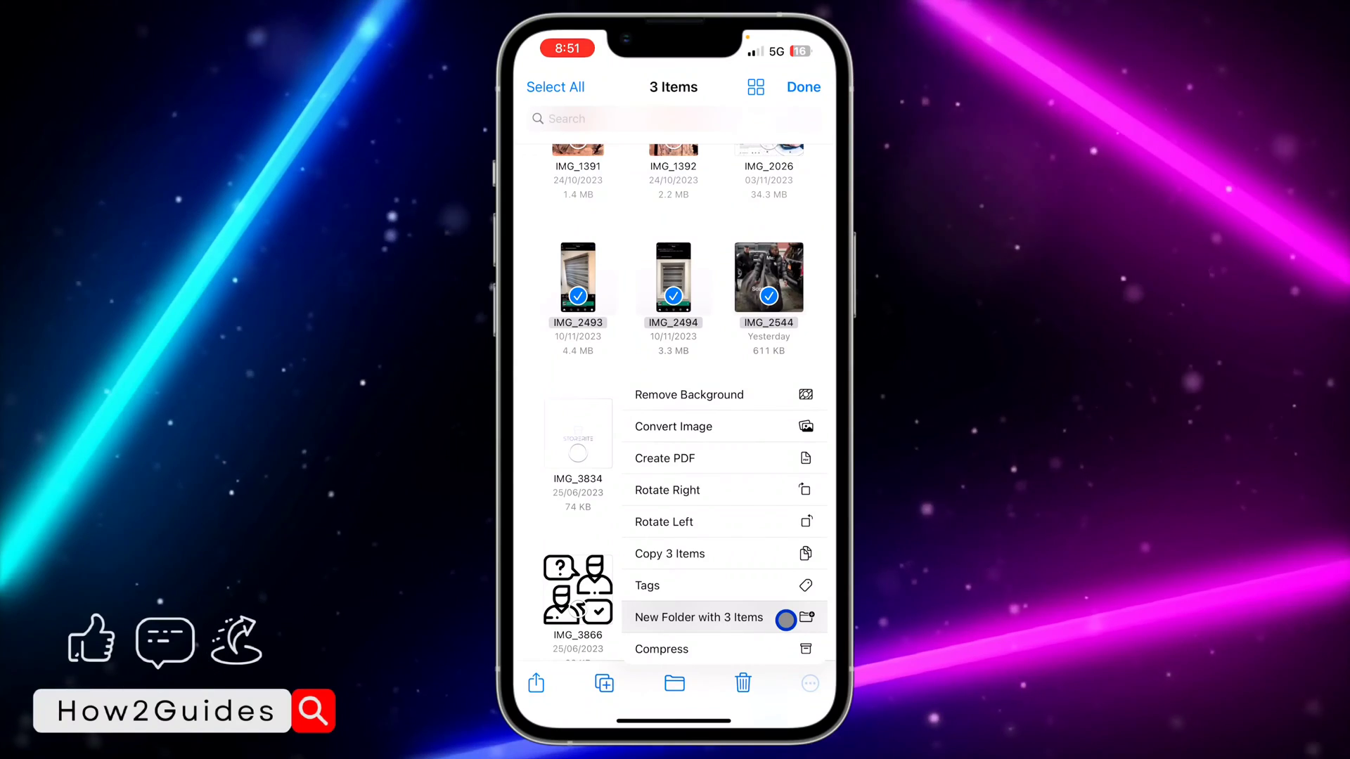
{"action": "left_click", "coordinate": [698, 618]}
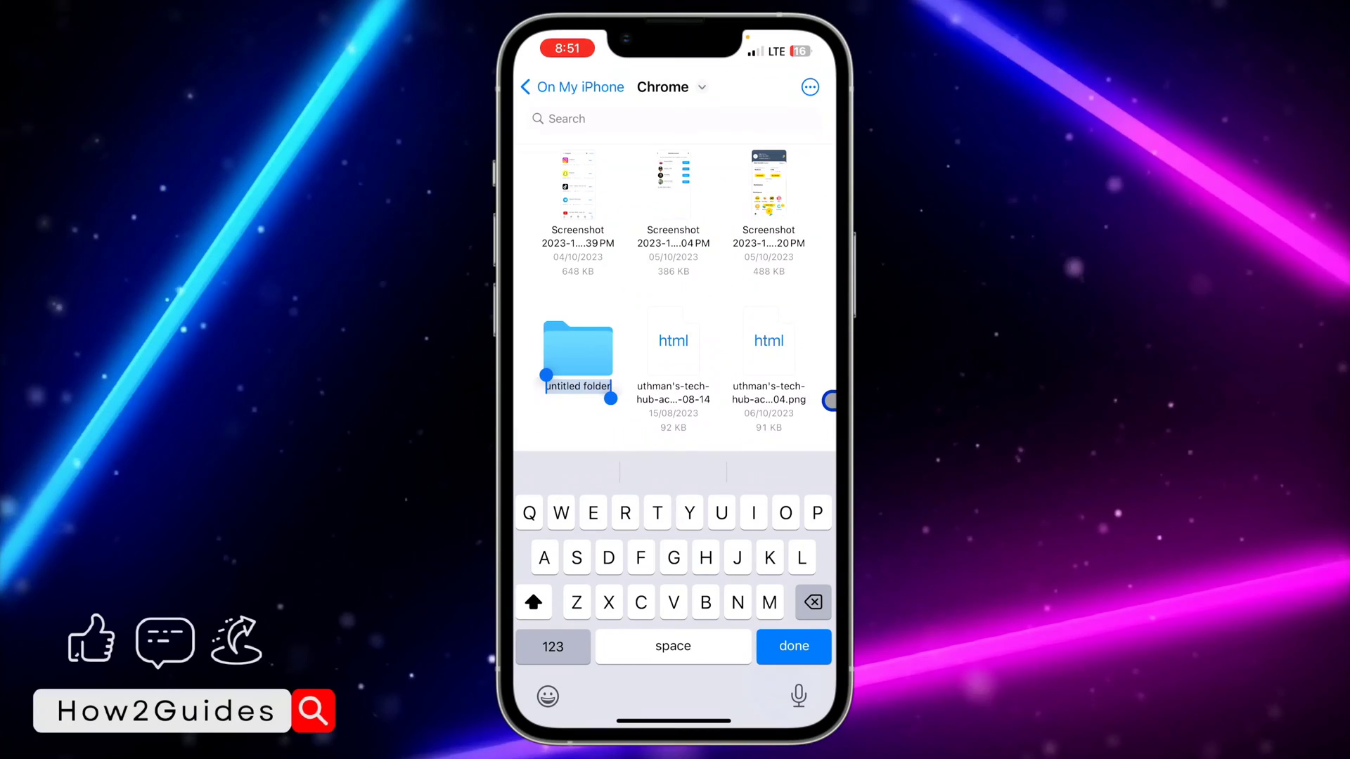
{"action": "type", "text": "Test"}
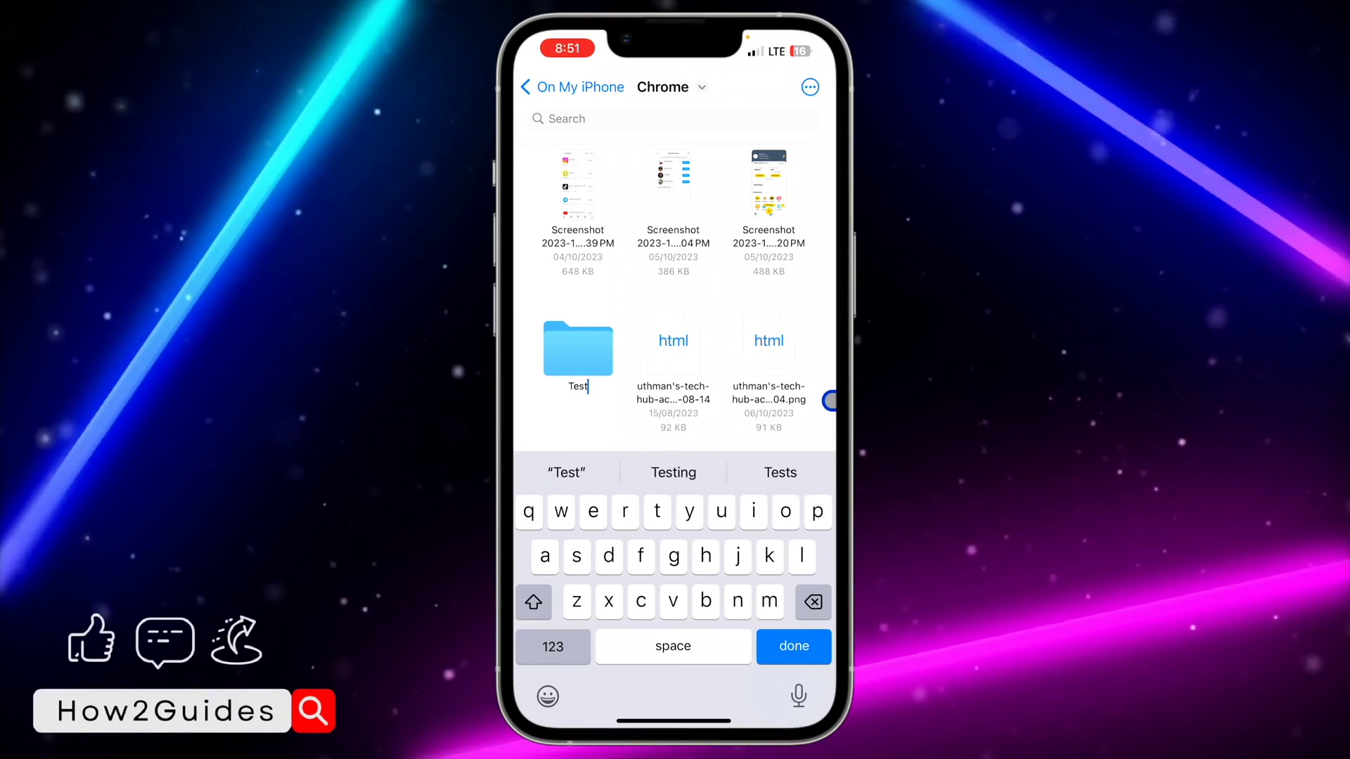
{"action": "left_click", "coordinate": [792, 647]}
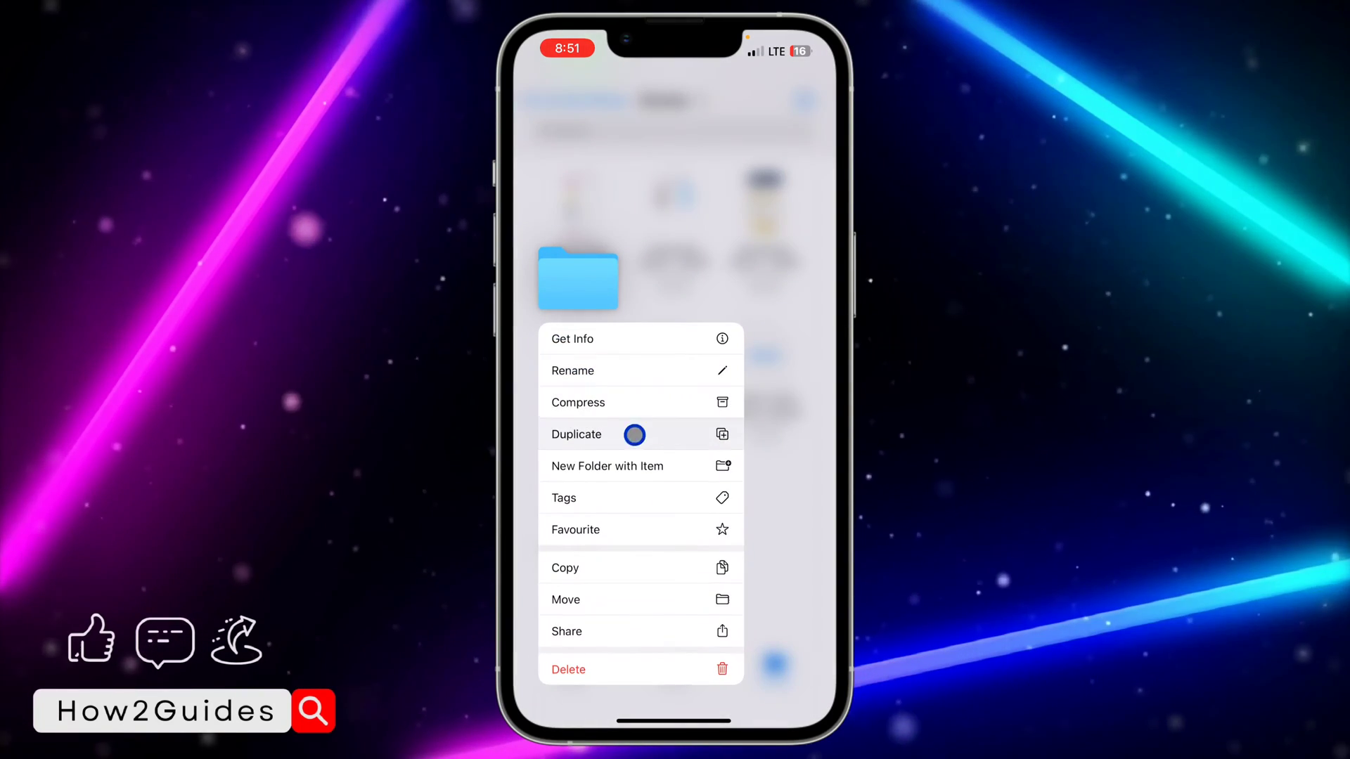
{"action": "mouse_move", "coordinate": [674, 416]}
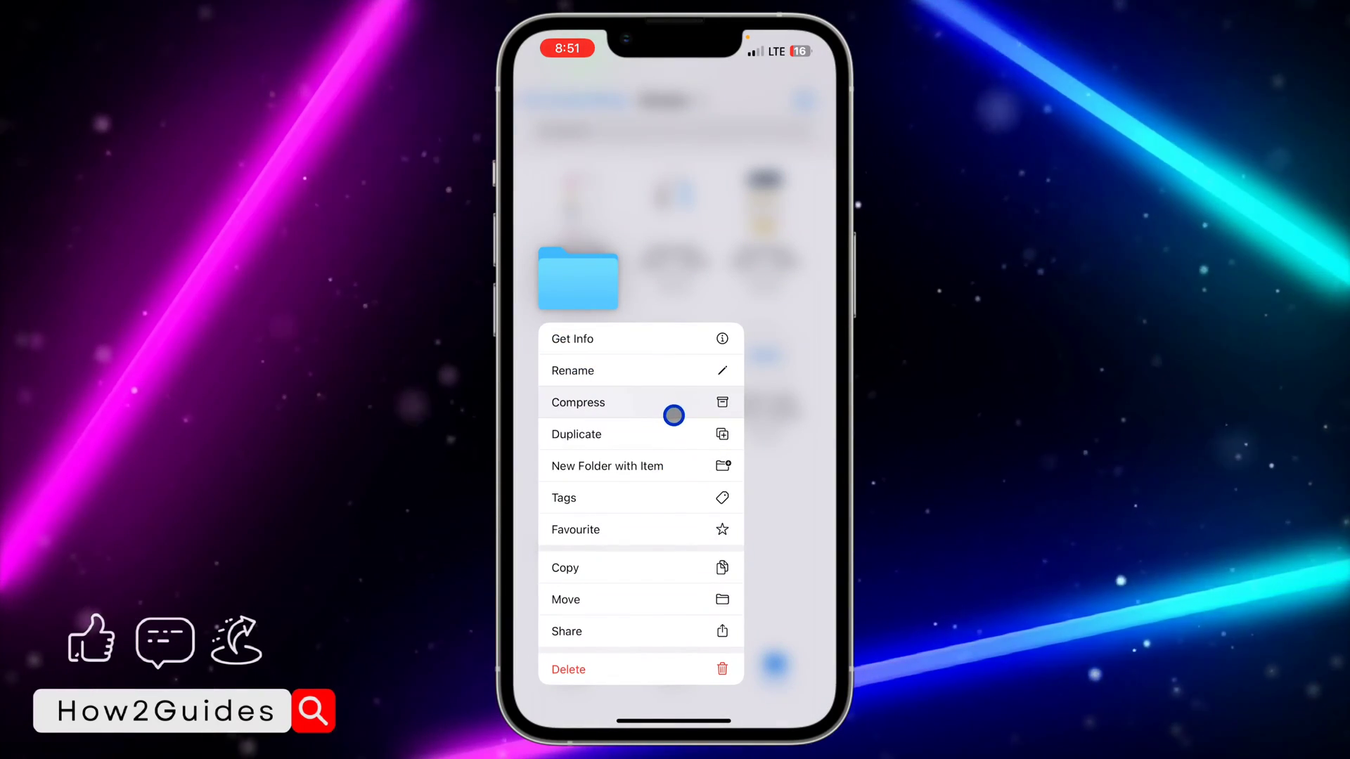
Compress Test into Test.zip and view Test's info (8.4 MB, 4 items)
{"action": "left_click", "coordinate": [576, 402]}
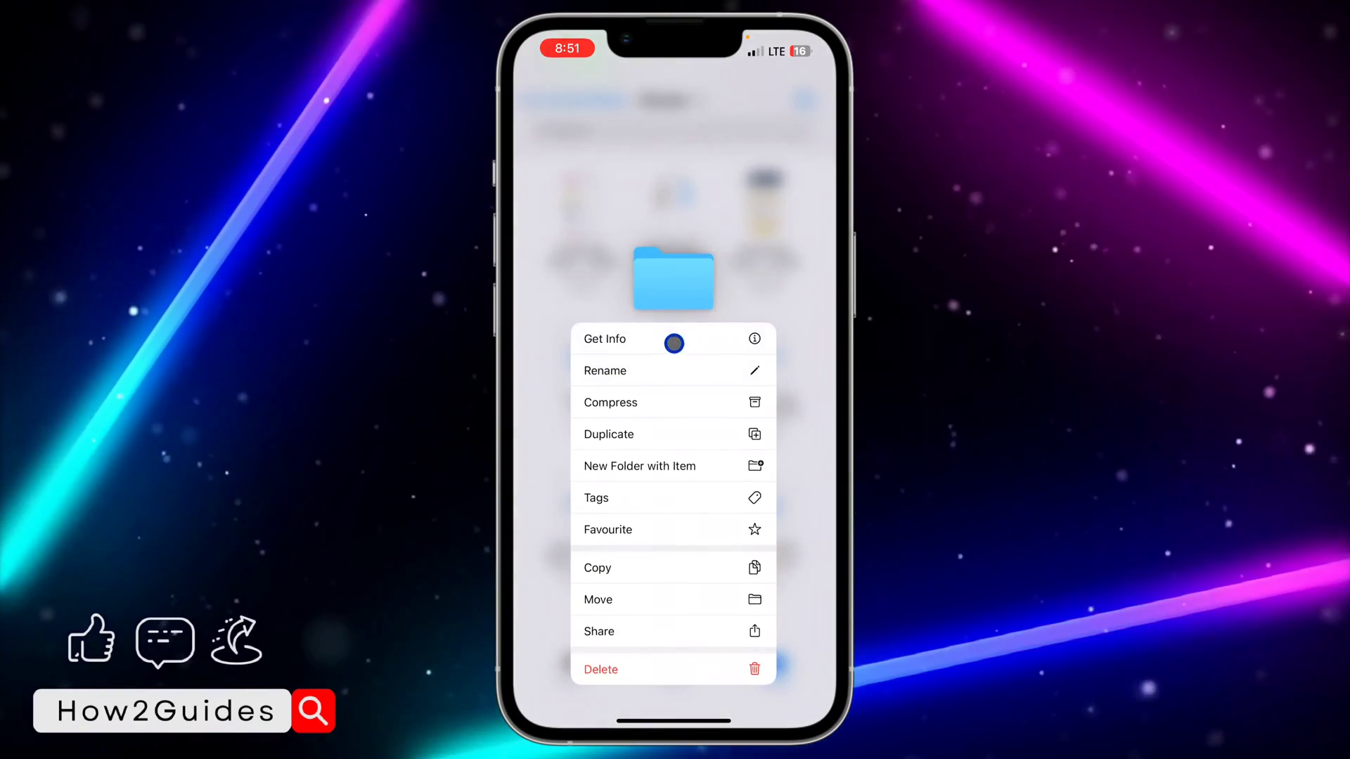
{"action": "left_click", "coordinate": [605, 338]}
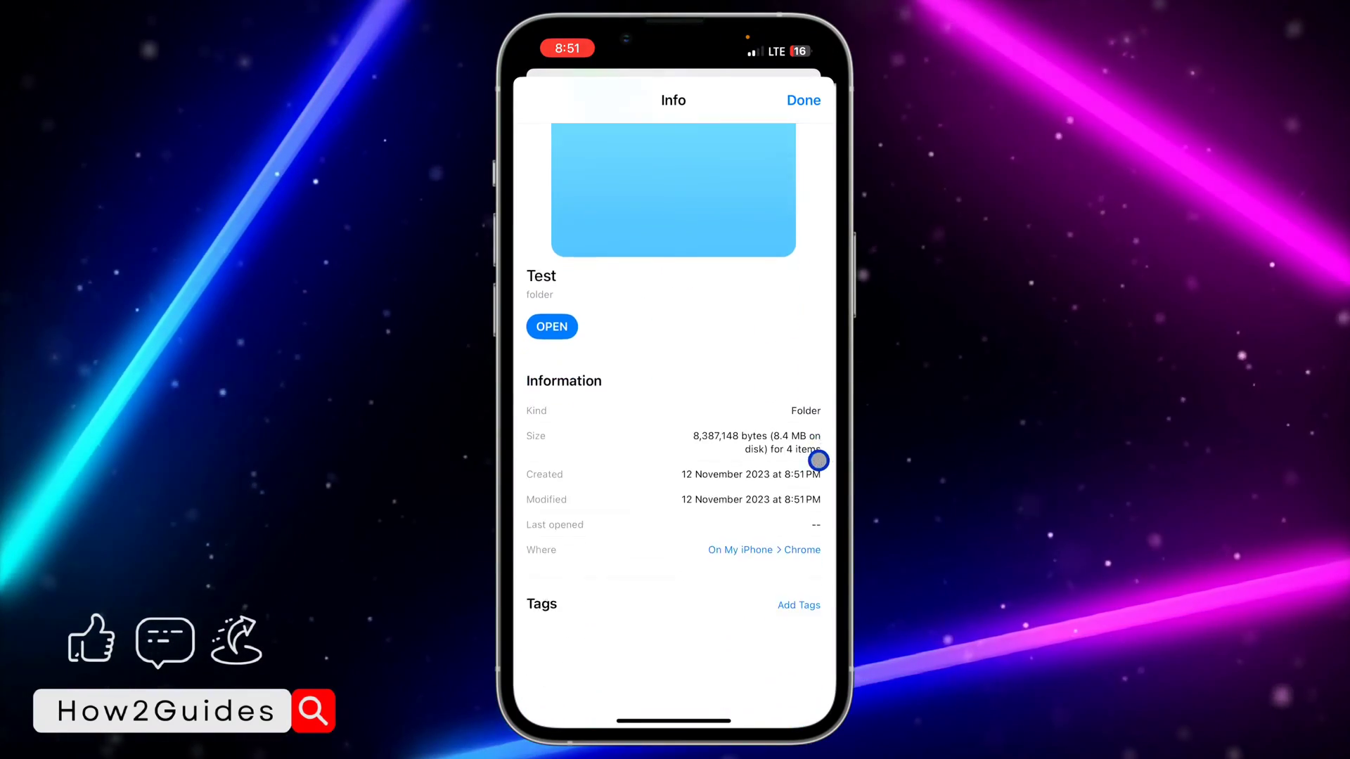
Confirm Test.zip is 8.3 MB, then uncompress it into a Test 2 folder
{"action": "left_click", "coordinate": [802, 100]}
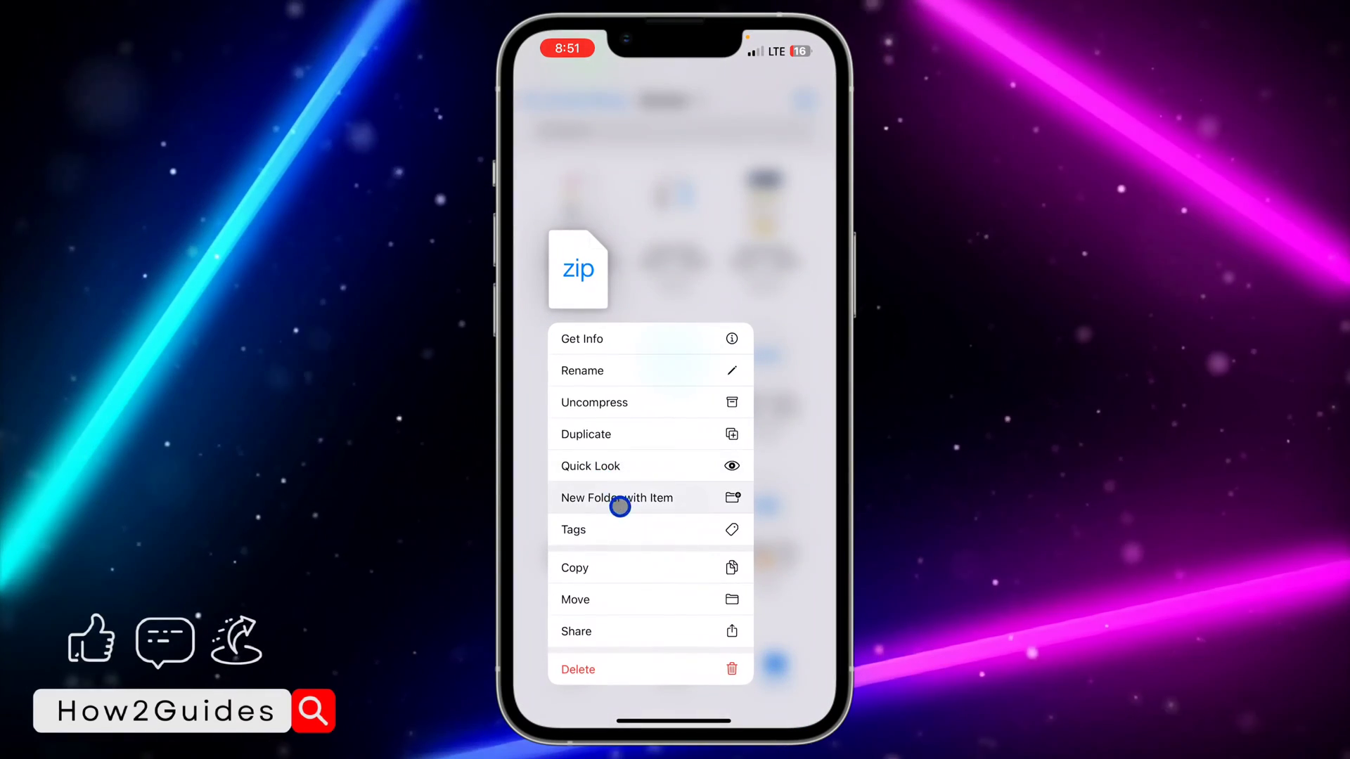
{"action": "mouse_move", "coordinate": [621, 555]}
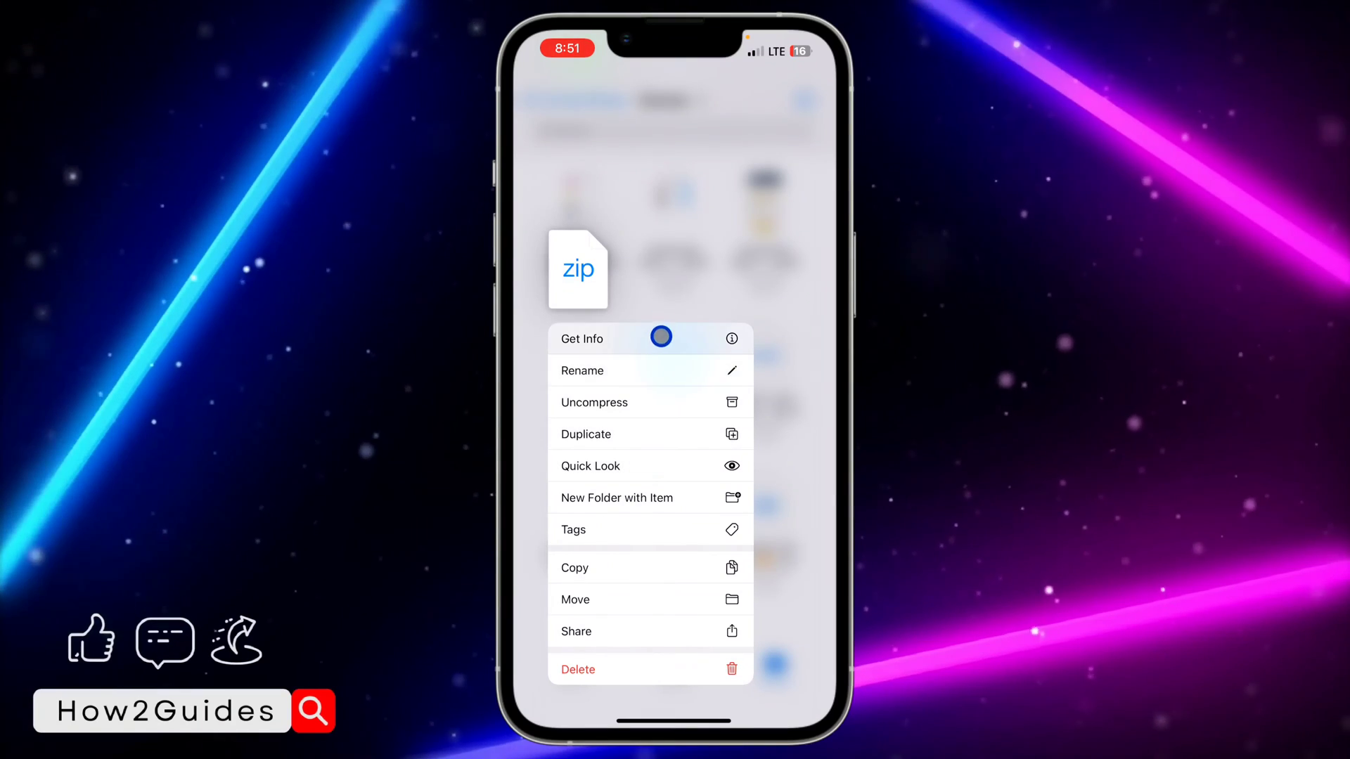
{"action": "left_click", "coordinate": [582, 339]}
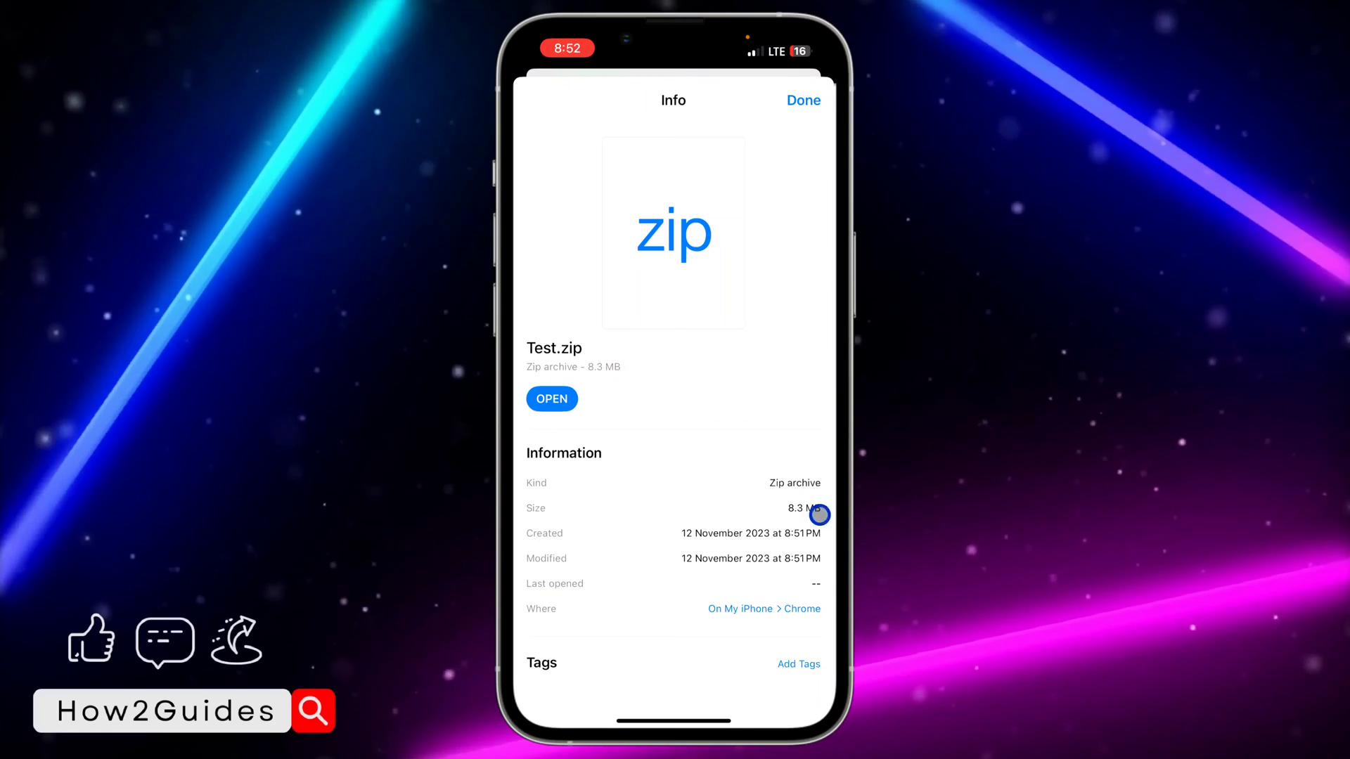
{"action": "left_click", "coordinate": [801, 100]}
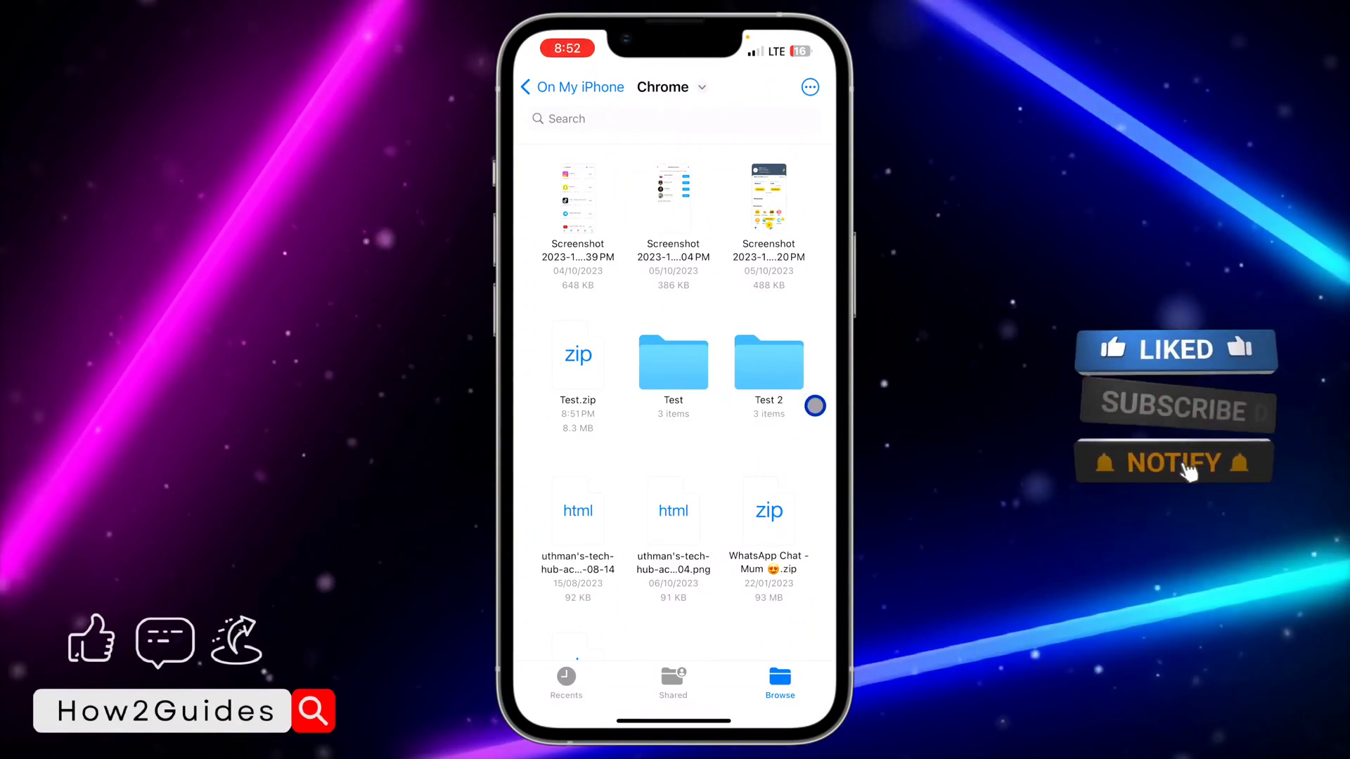
Confirm Test 2 holds IMG_2493, IMG_2494, IMG_2544, then select Test.zip, Test and Test 2
{"action": "left_click", "coordinate": [767, 363]}
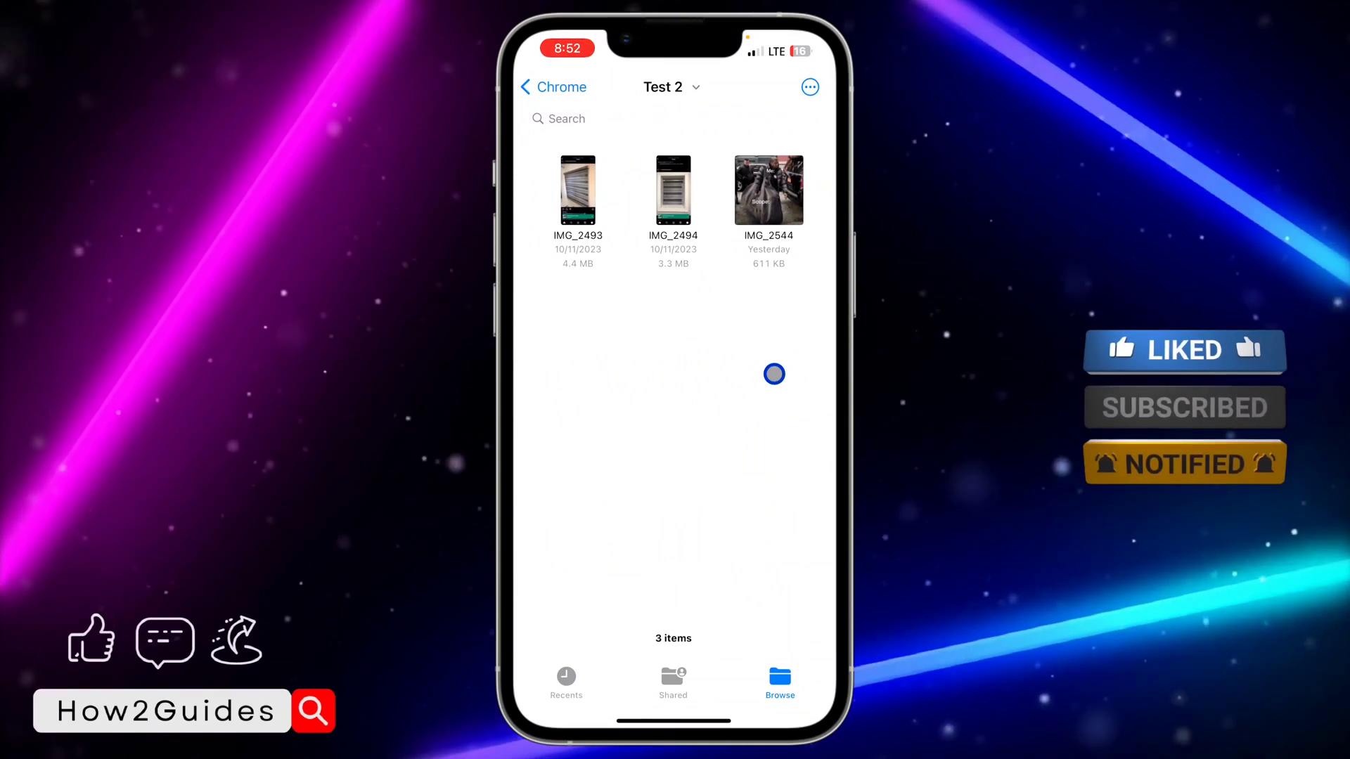
{"action": "left_click", "coordinate": [552, 85]}
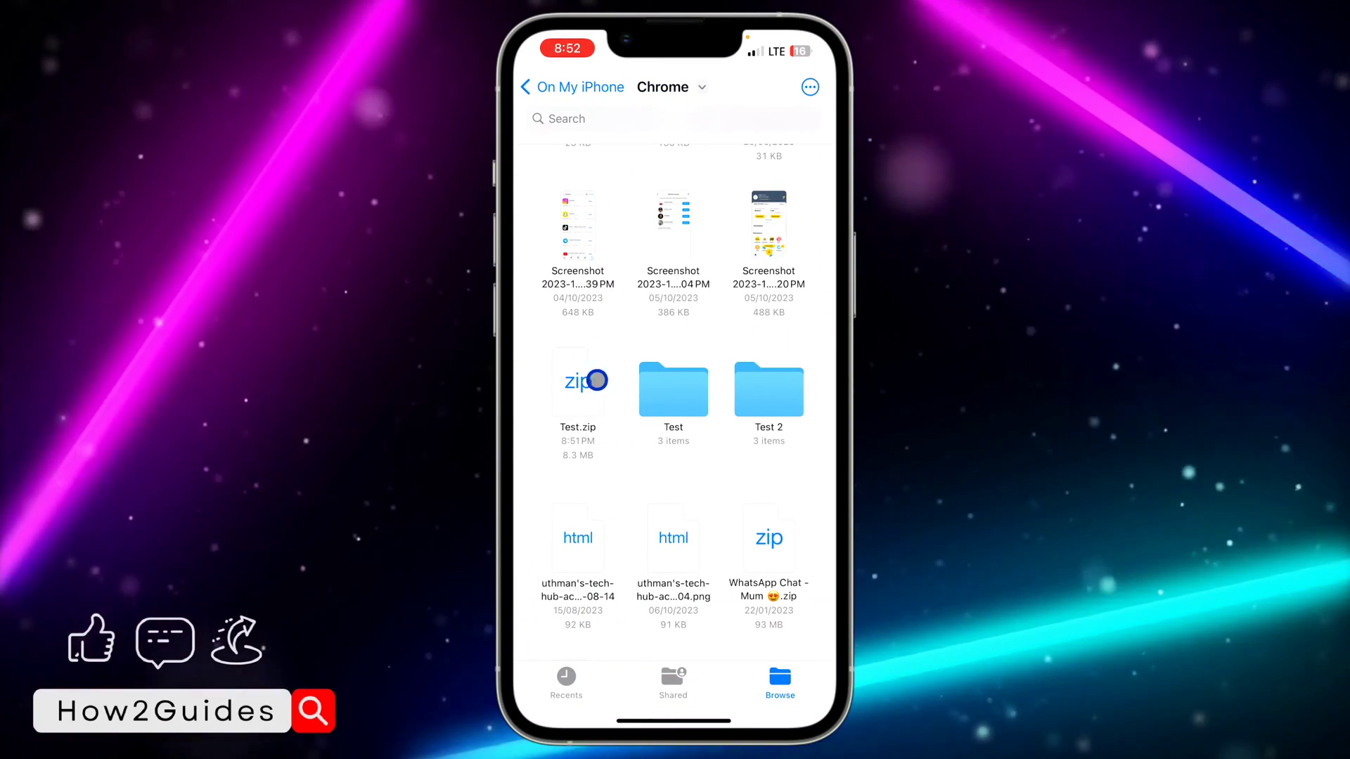
{"action": "left_click", "coordinate": [578, 382]}
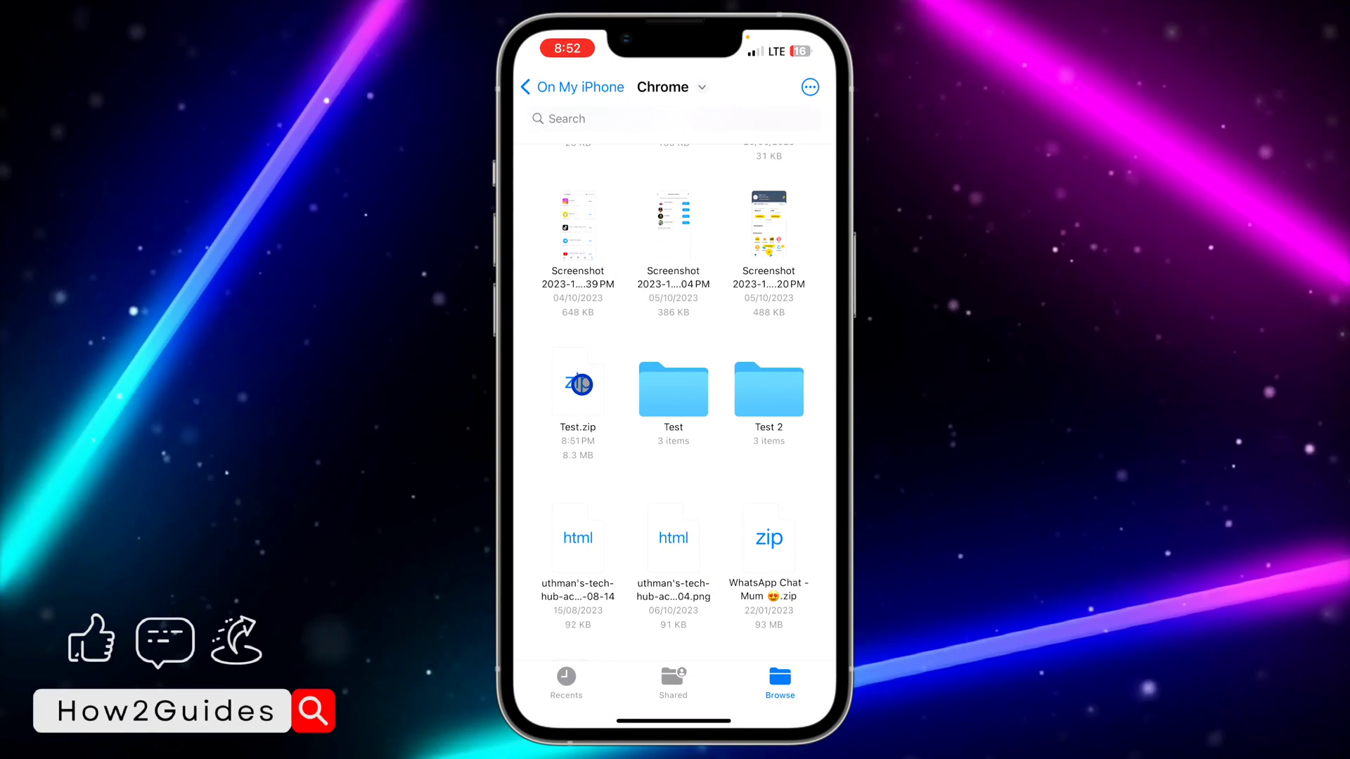
{"action": "left_click", "coordinate": [578, 381]}
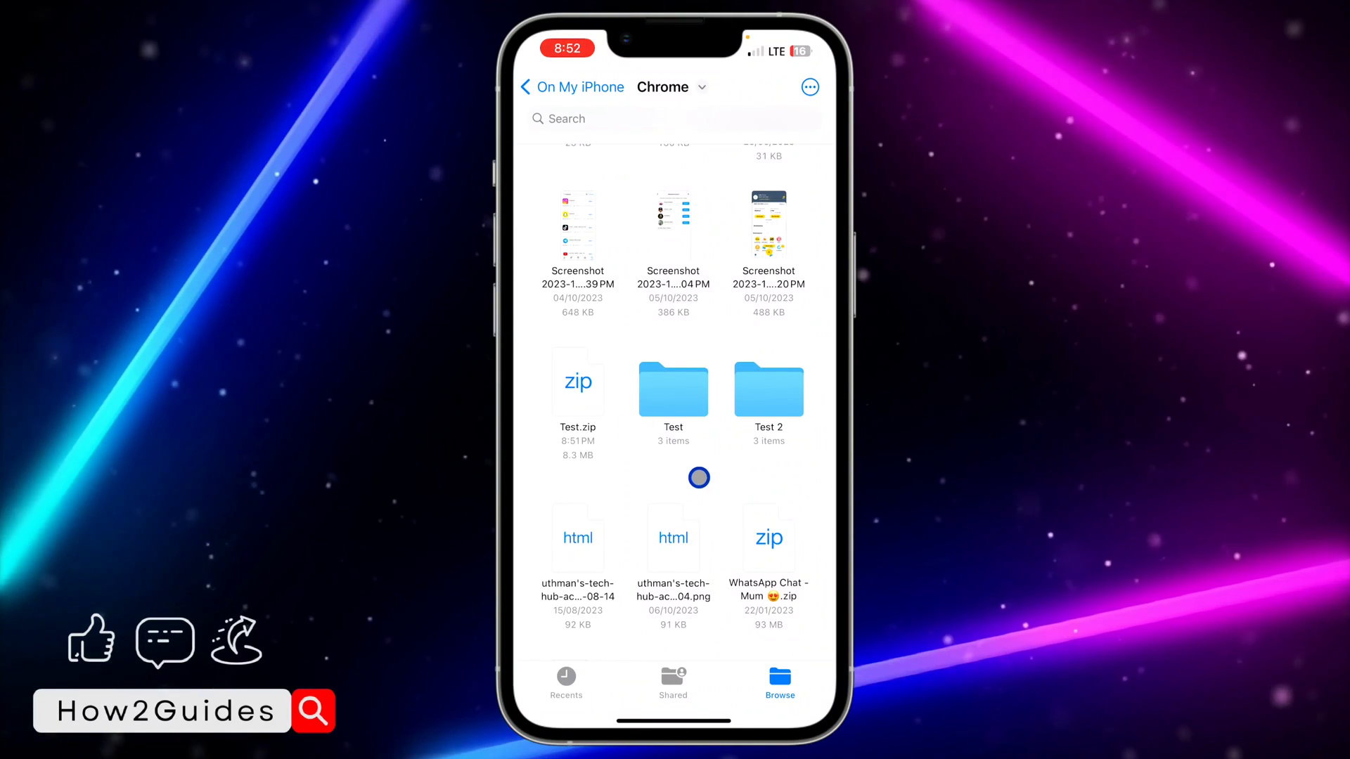
{"action": "left_click", "coordinate": [810, 87]}
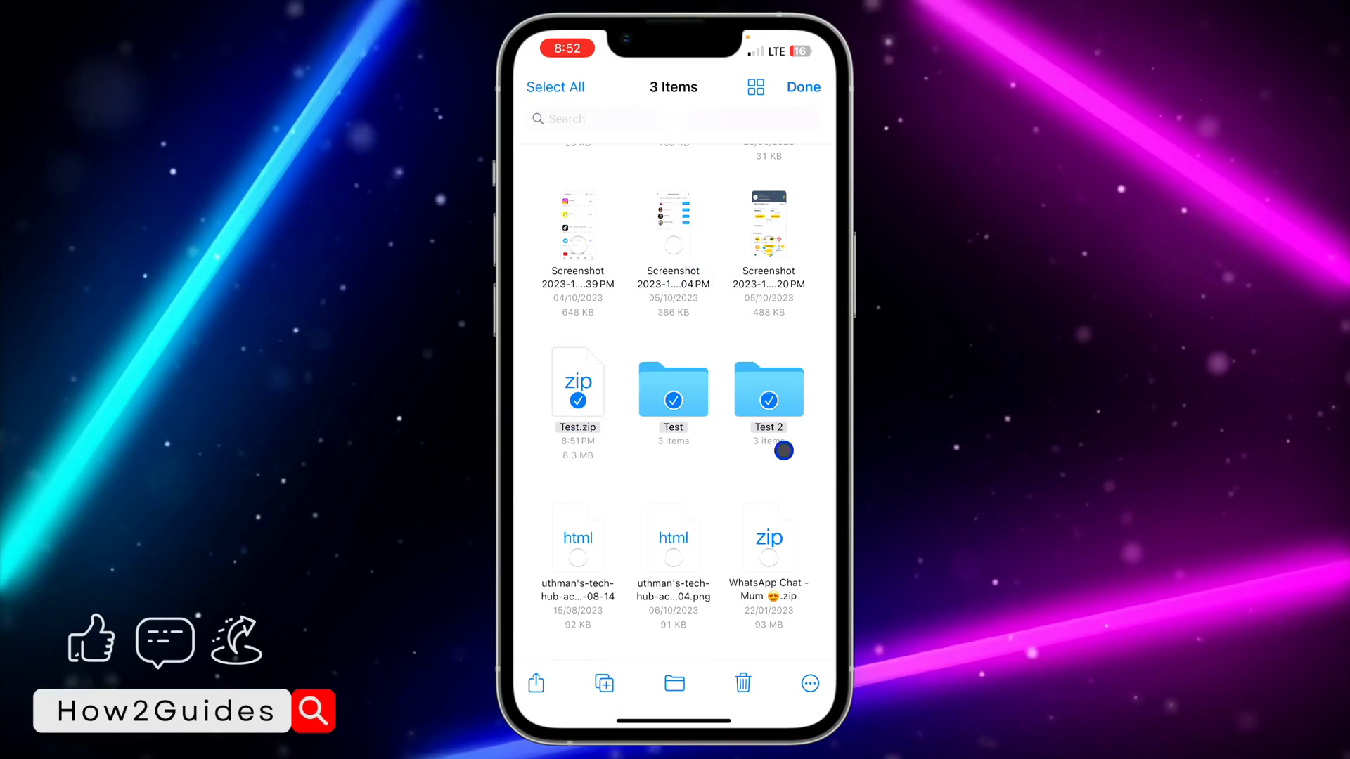
{"action": "scroll", "scroll_direction": "up", "scroll_amount": 3}
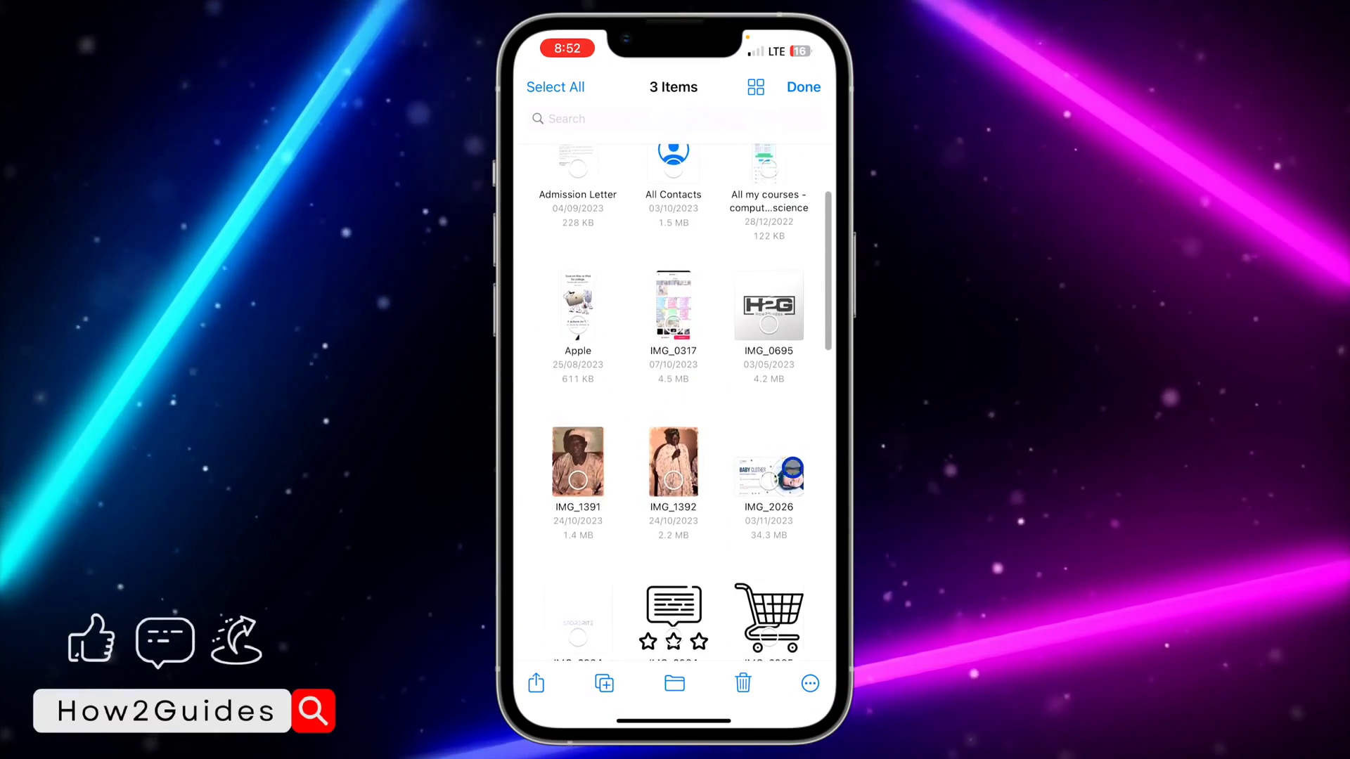
{"action": "scroll", "scroll_direction": "down", "scroll_amount": 3}
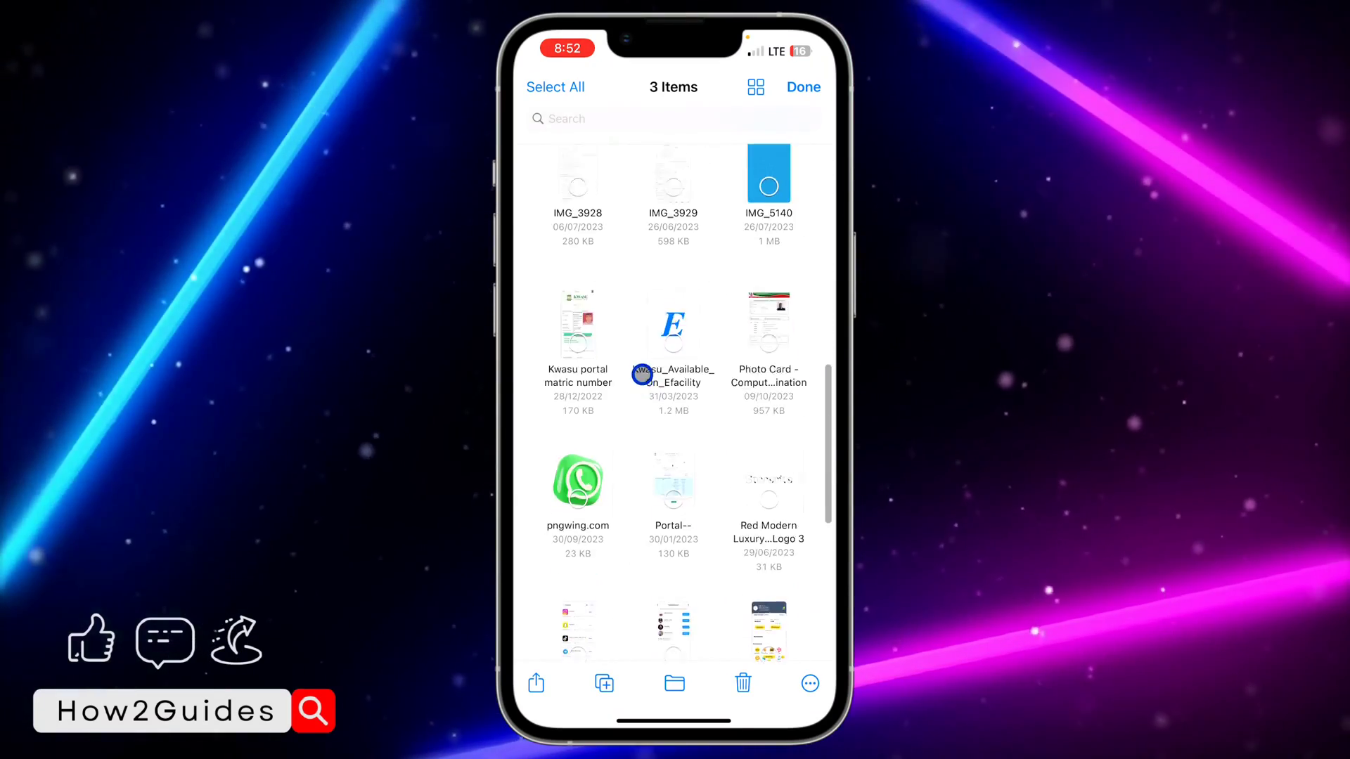